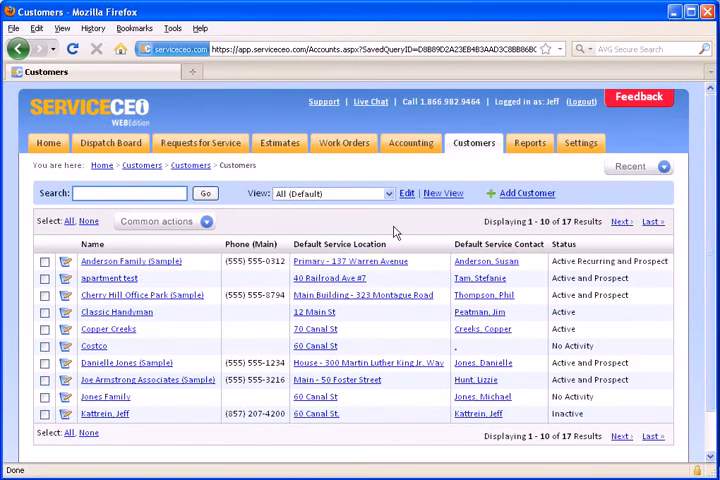
pyautogui.moveTo(390, 222)
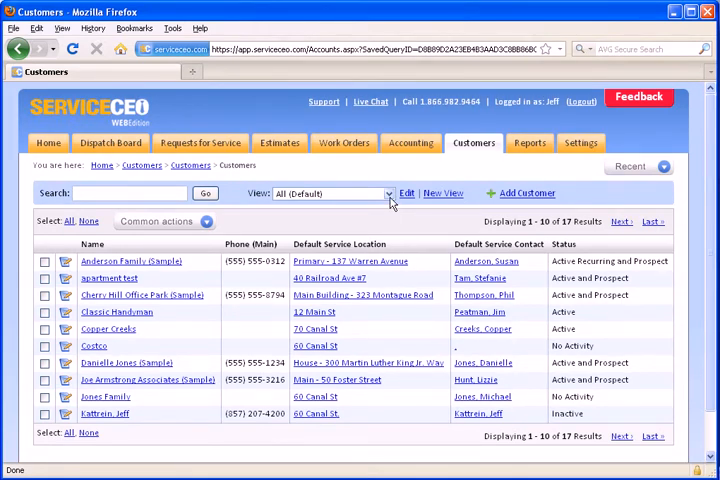
pyautogui.moveTo(348, 187)
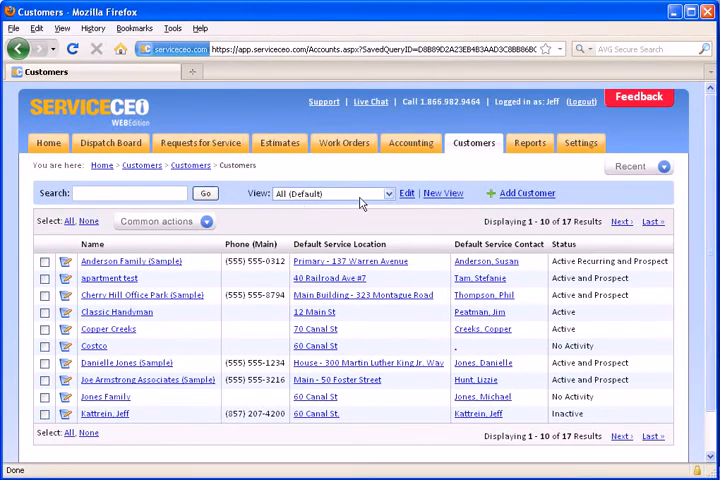
# Switch the customer list to the Commercial Customers view, showing four commercial accounts.
pyautogui.click(388, 193)
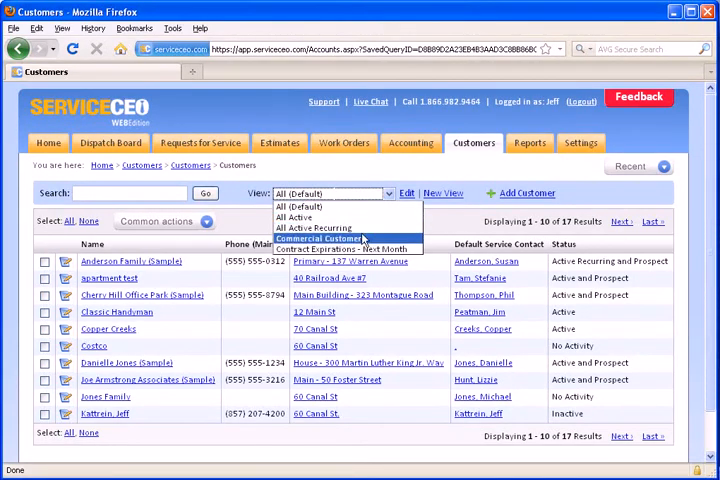
pyautogui.click(318, 238)
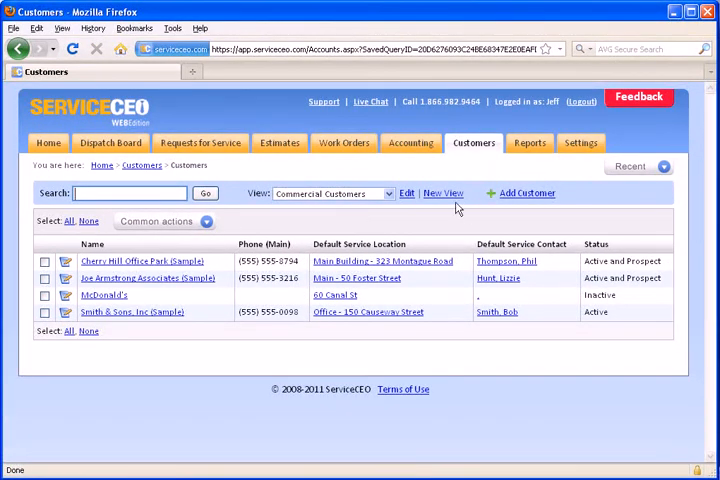
# Create a new customer view and name it 'Residential Customers'.
pyautogui.click(443, 193)
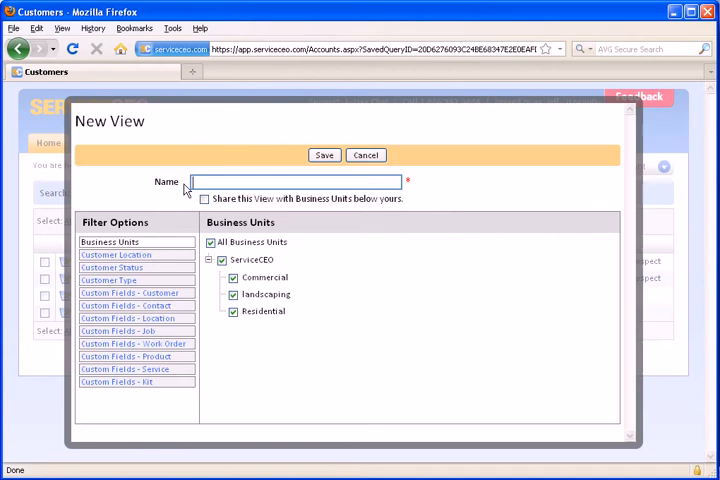
pyautogui.click(290, 182)
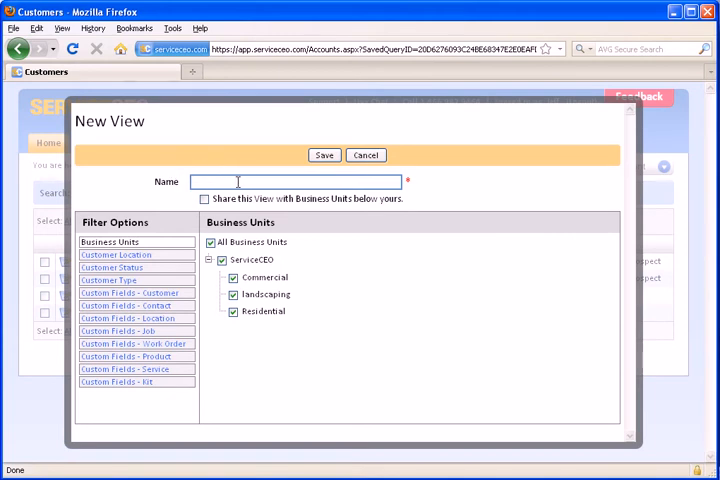
pyautogui.write('Residential Customers')
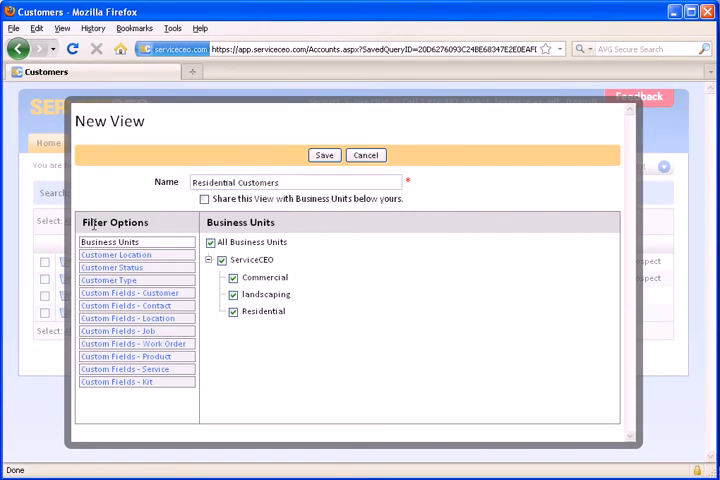
pyautogui.moveTo(158, 223)
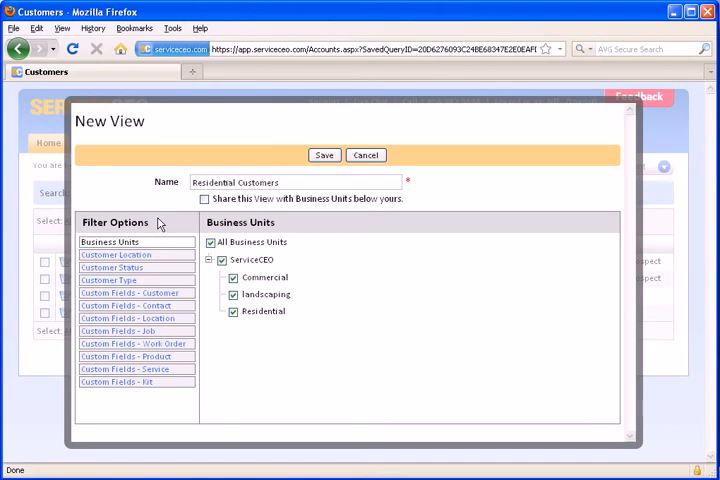
# Toggle the business unit checkboxes, ending with all business units included.
pyautogui.click(210, 242)
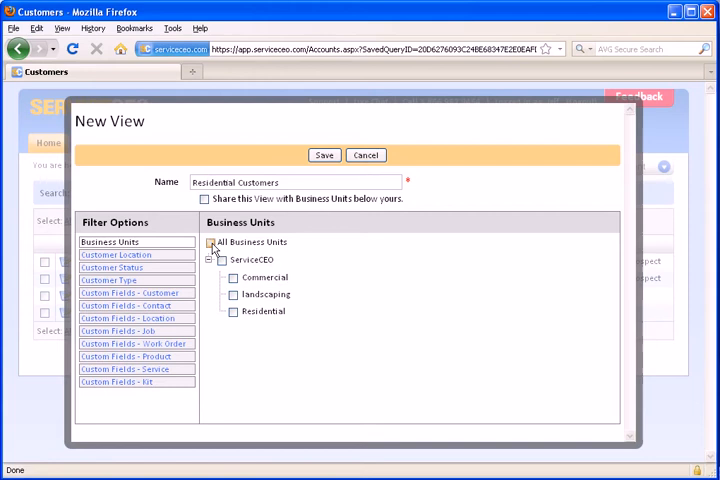
pyautogui.click(233, 294)
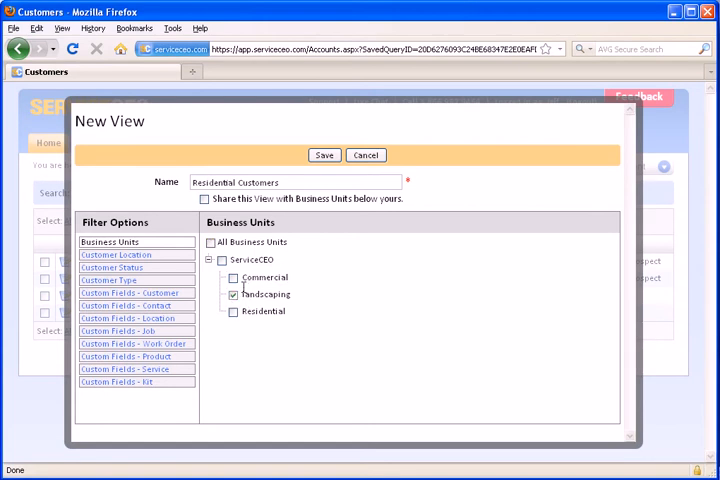
pyautogui.click(208, 242)
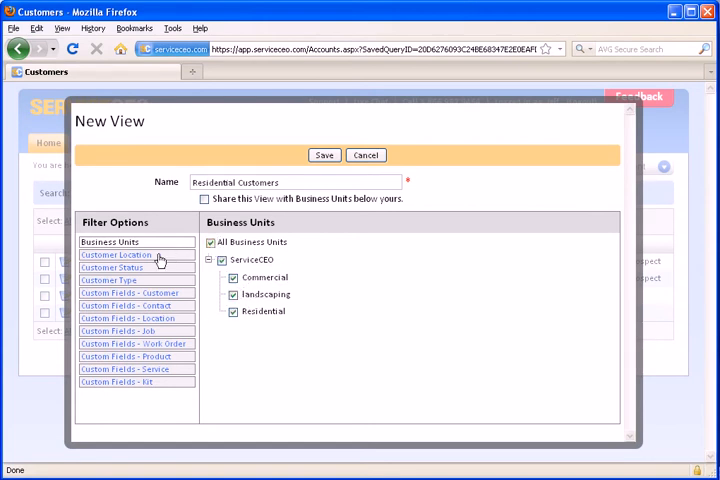
# Browse the Customer Location zone filters, then bring up Customer Status filter options.
pyautogui.click(117, 255)
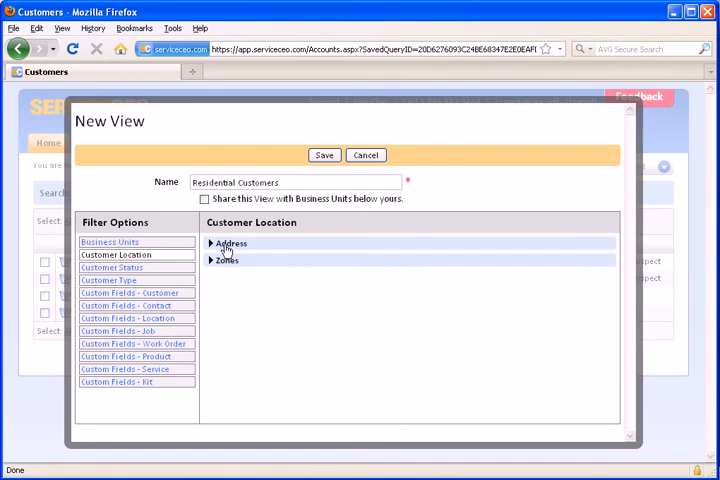
pyautogui.click(230, 243)
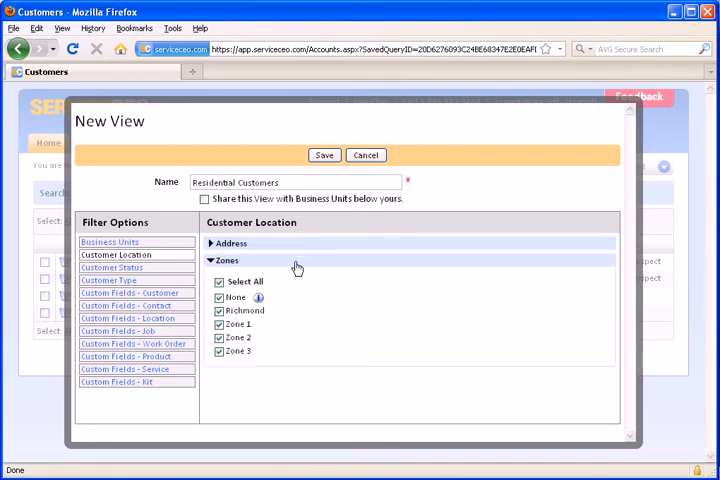
pyautogui.moveTo(291, 261)
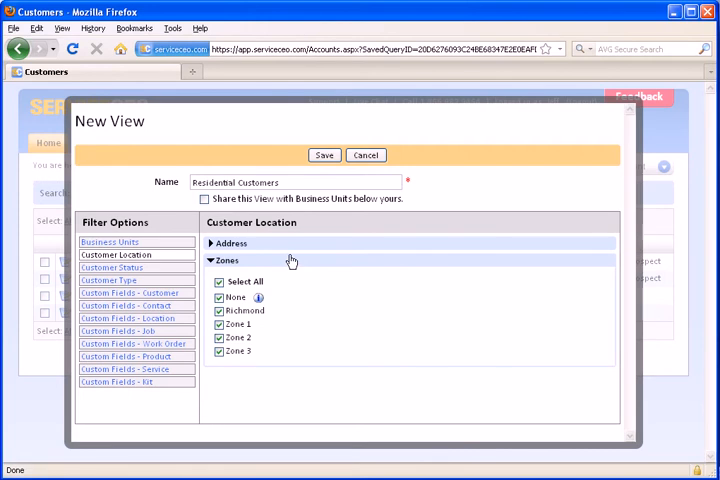
pyautogui.click(210, 260)
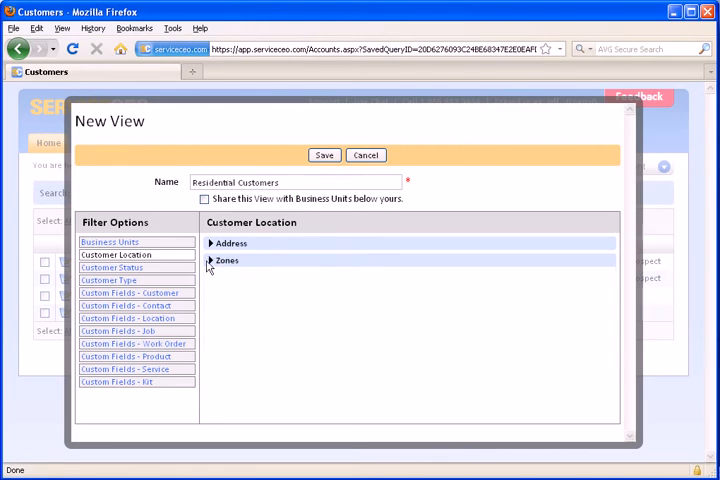
pyautogui.click(112, 267)
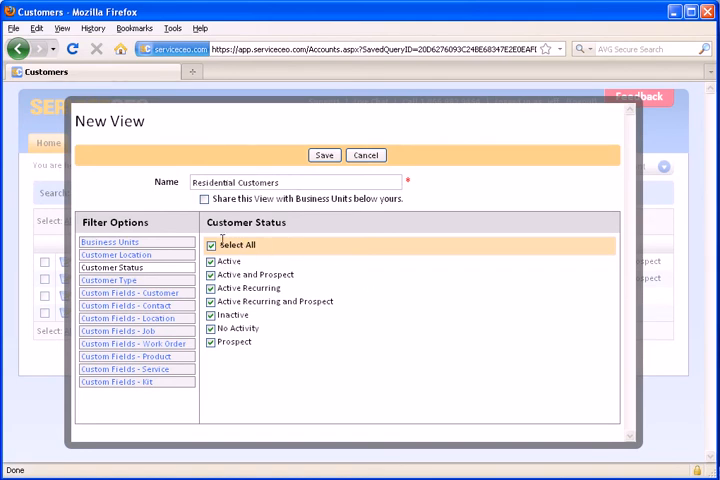
# Browse the Customer Type and custom field filters, returning to Customer Type.
pyautogui.click(112, 280)
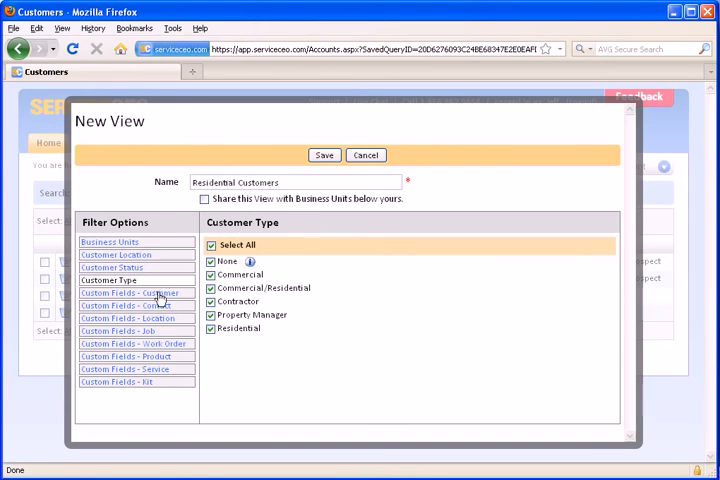
pyautogui.click(128, 292)
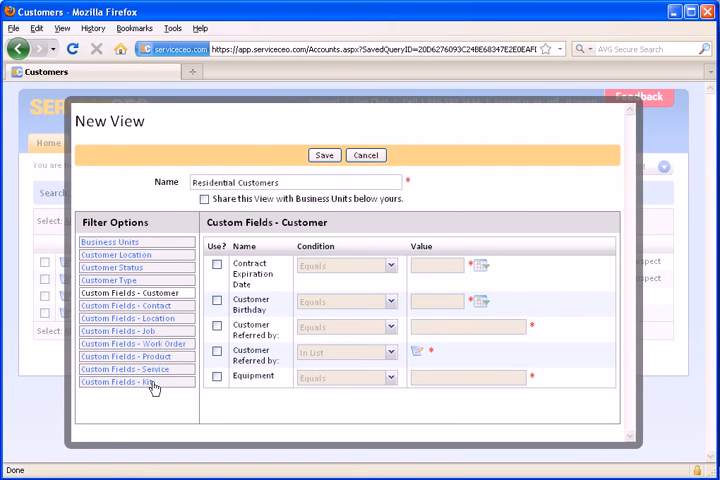
pyautogui.moveTo(147, 395)
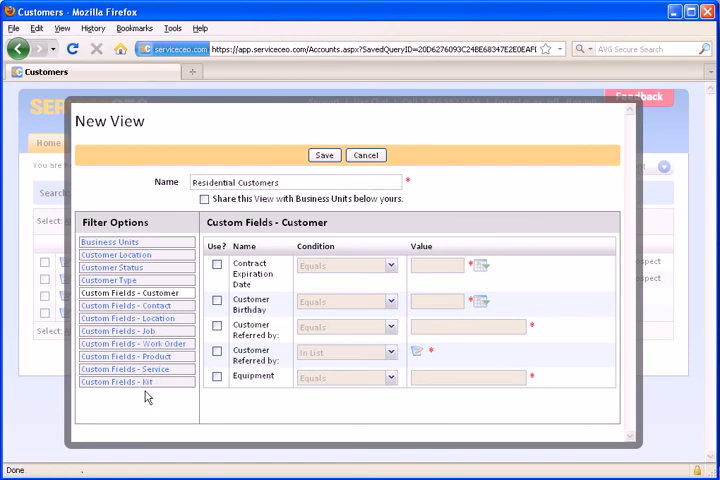
pyautogui.moveTo(125, 278)
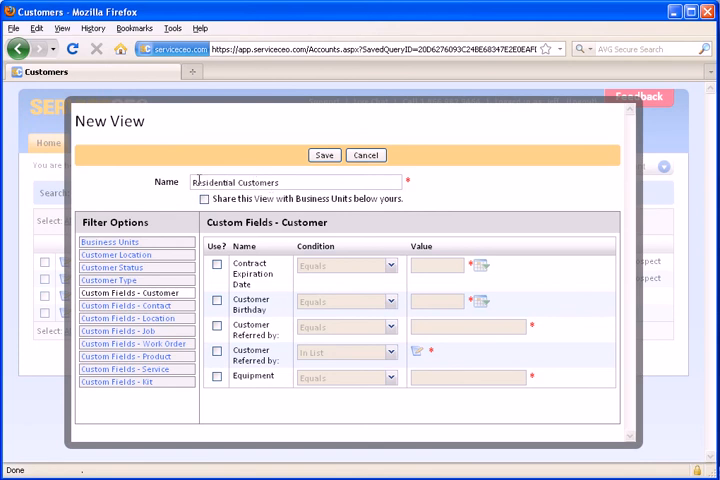
pyautogui.moveTo(145, 290)
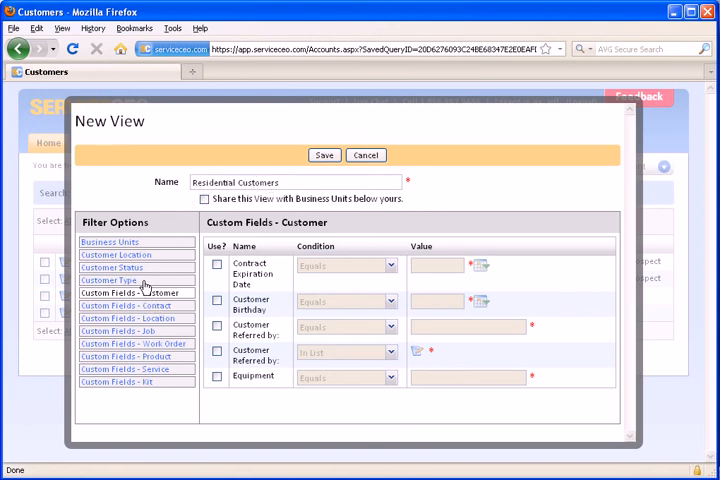
pyautogui.click(111, 280)
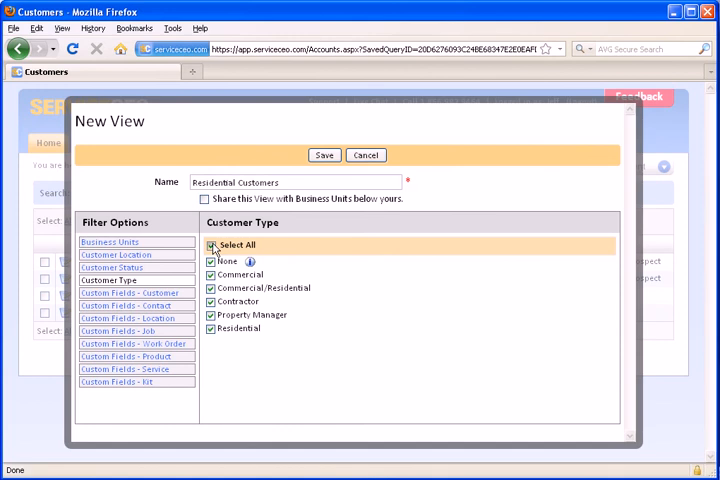
# Limit the view to the Residential customer type only and save it.
pyautogui.click(213, 245)
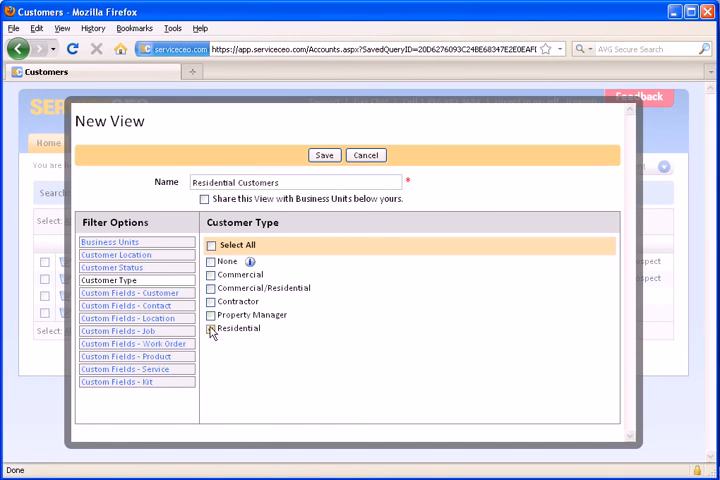
pyautogui.click(324, 155)
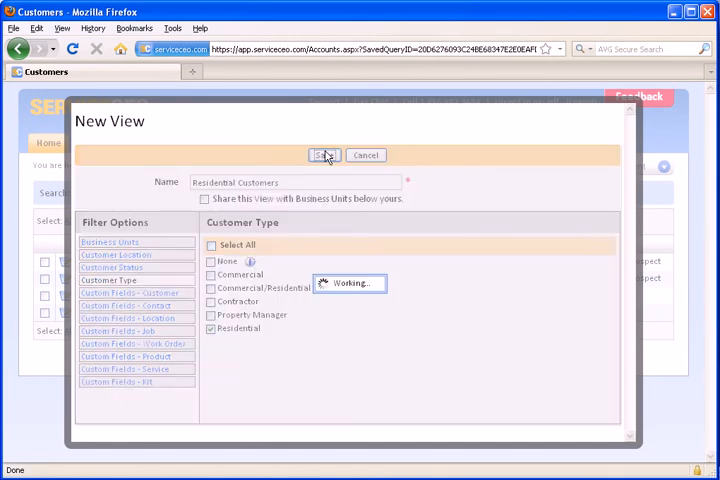
pyautogui.click(324, 155)
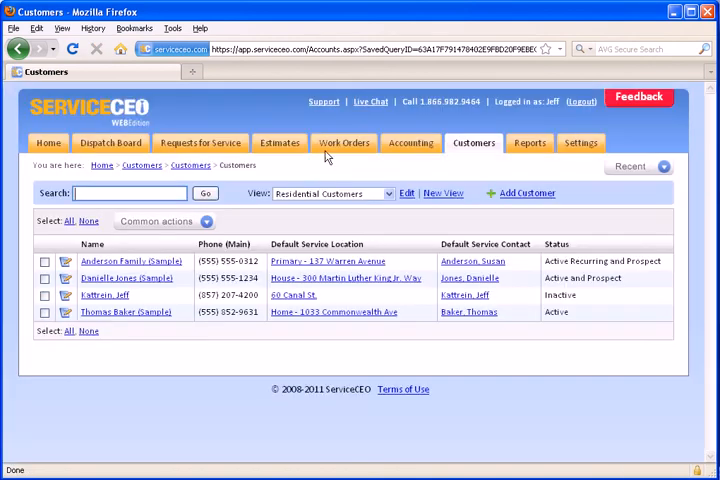